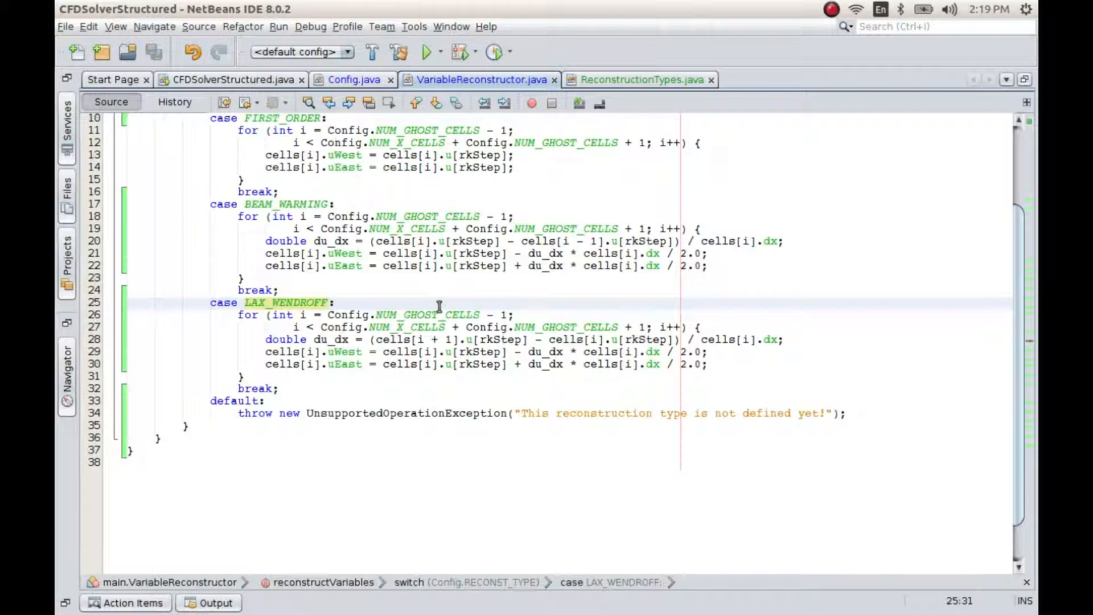
mouse_move(637, 105)
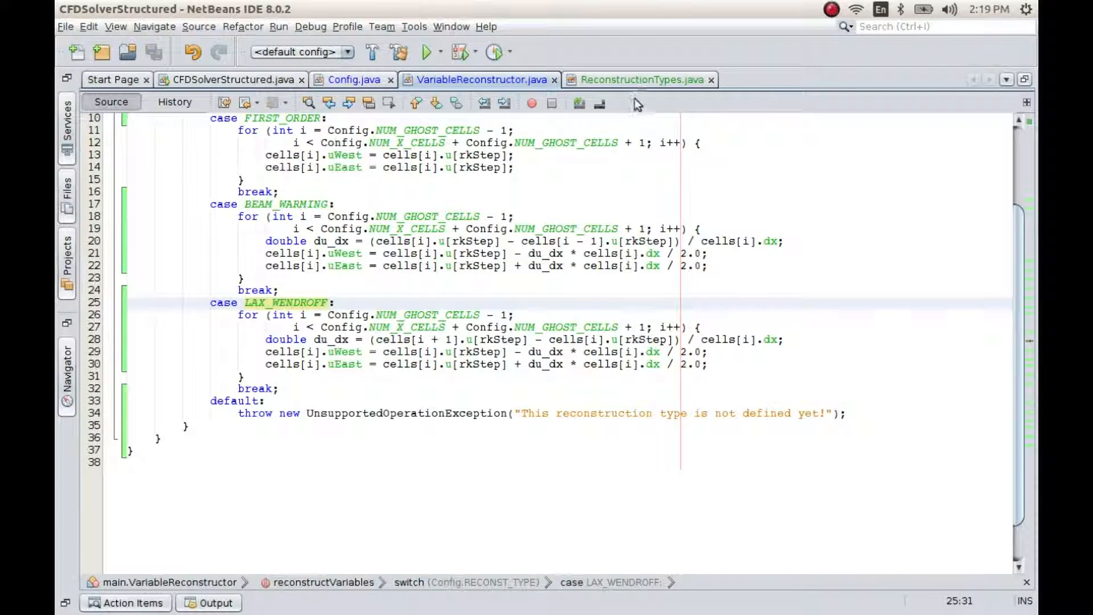
Bring the hand-drawn Lax-Wendroff reconstruction sketch to the front.
click(634, 80)
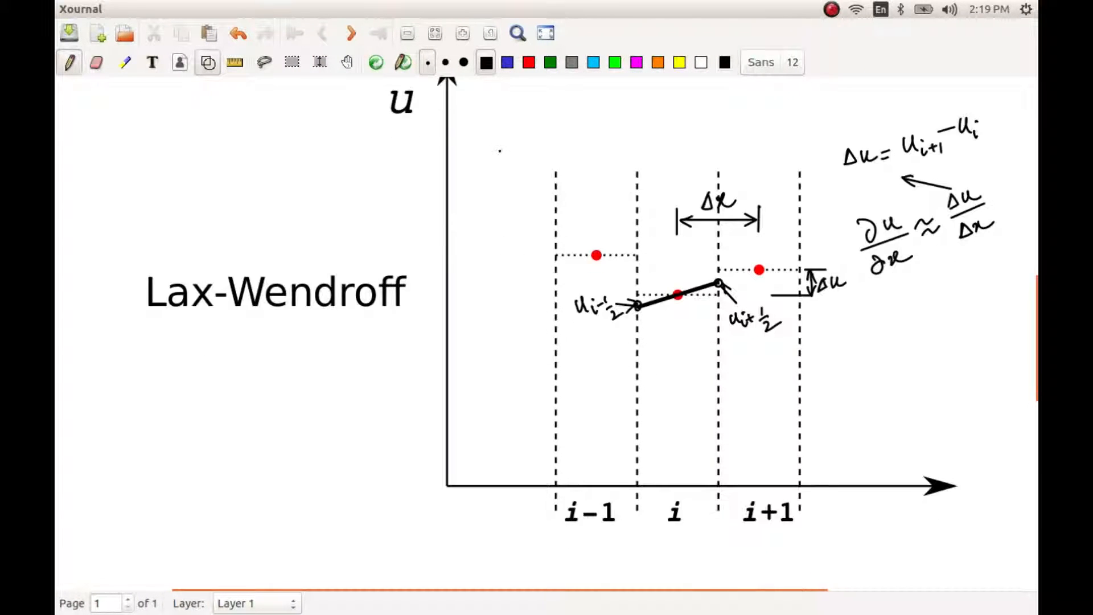
On the Fromm page, sketch the 2Δx span between neighbour centres and the Δu gap in cell i.
scroll(down, 3)
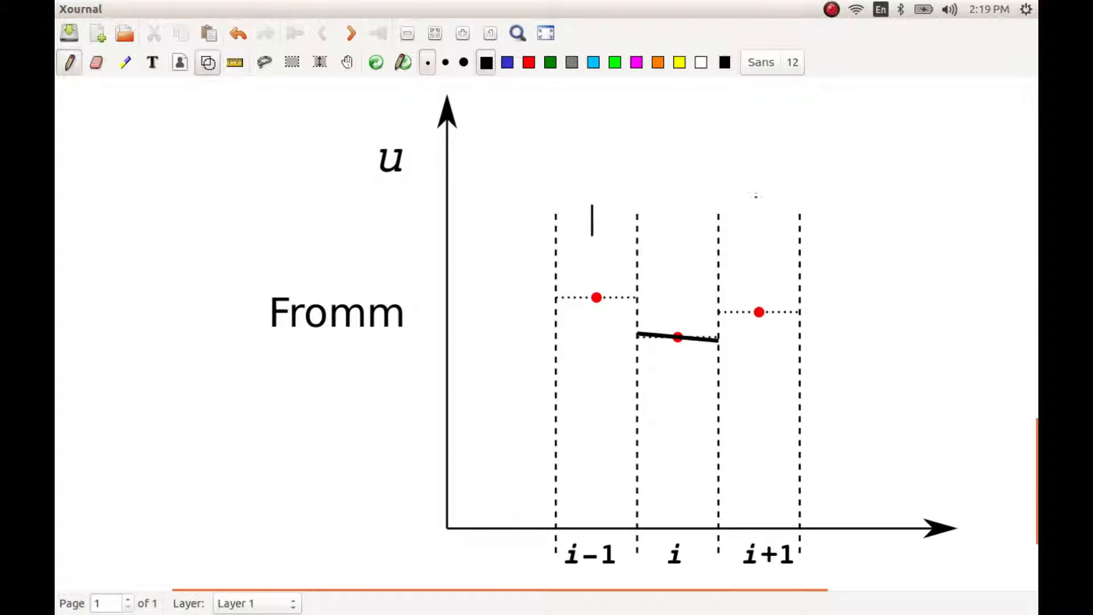
drag(592, 219, 752, 213)
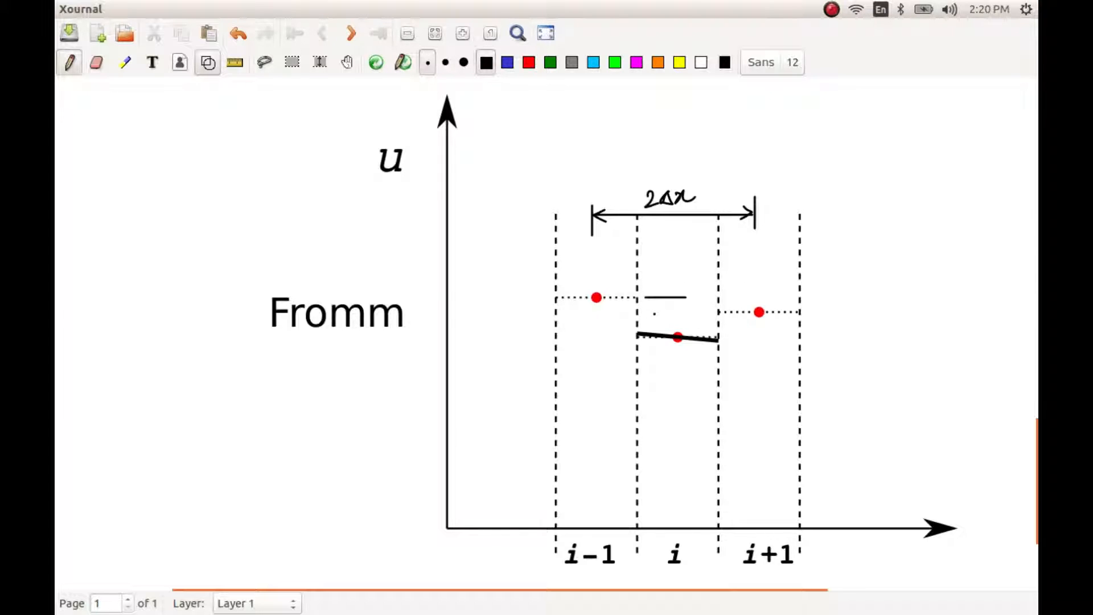
drag(651, 314, 718, 314)
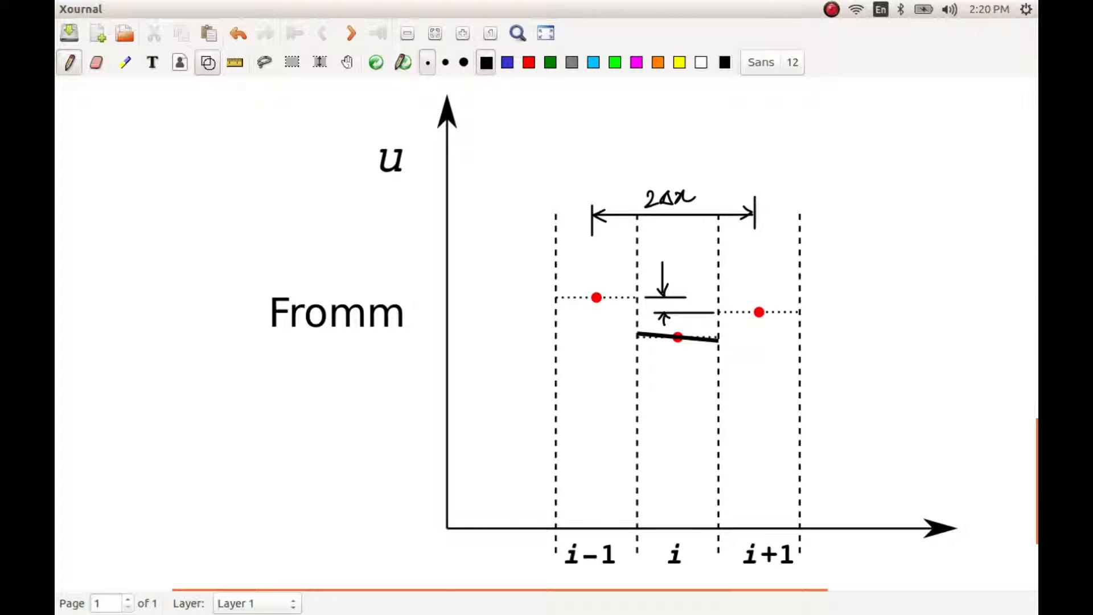
text(Δu)
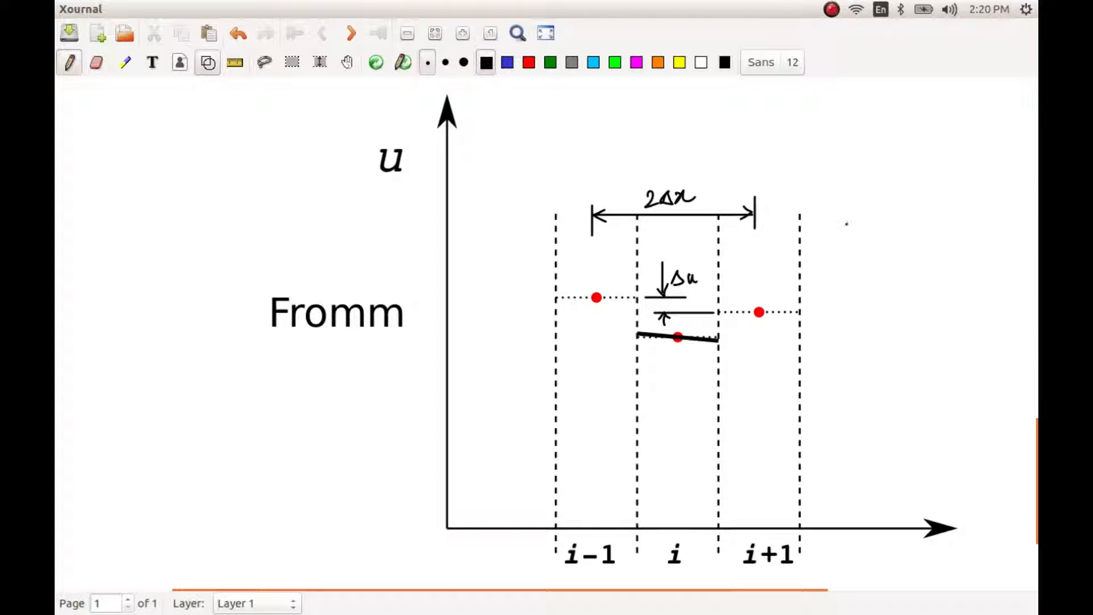
Handwrite Δu = u_{i+1} − u_{i-1} and the slope ∂u/∂x ≈ Δu/2Δx.
drag(850, 216, 892, 220)
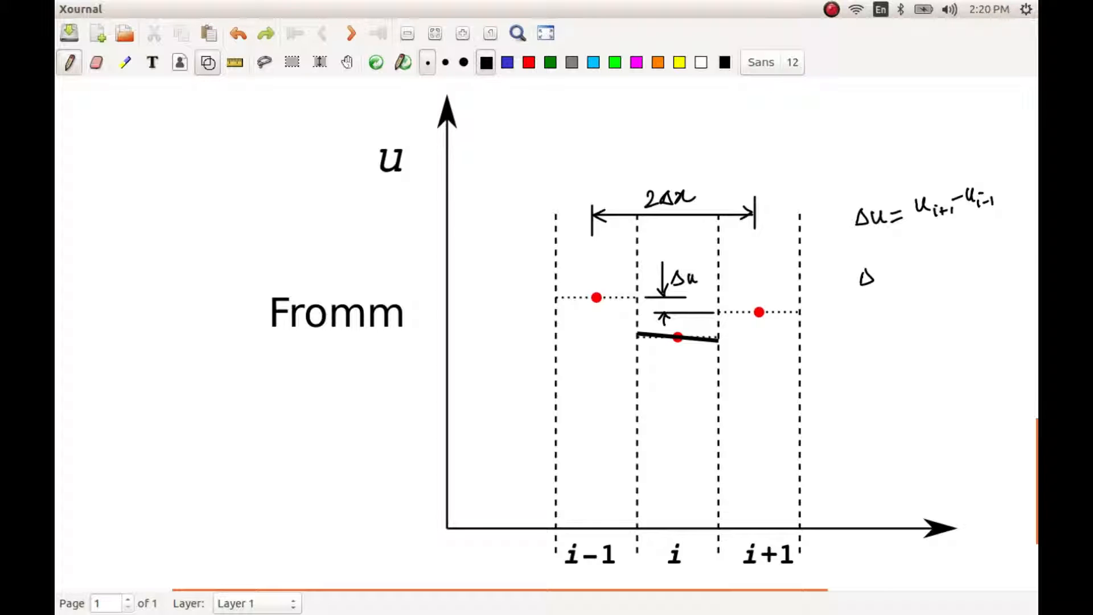
drag(853, 275, 878, 292)
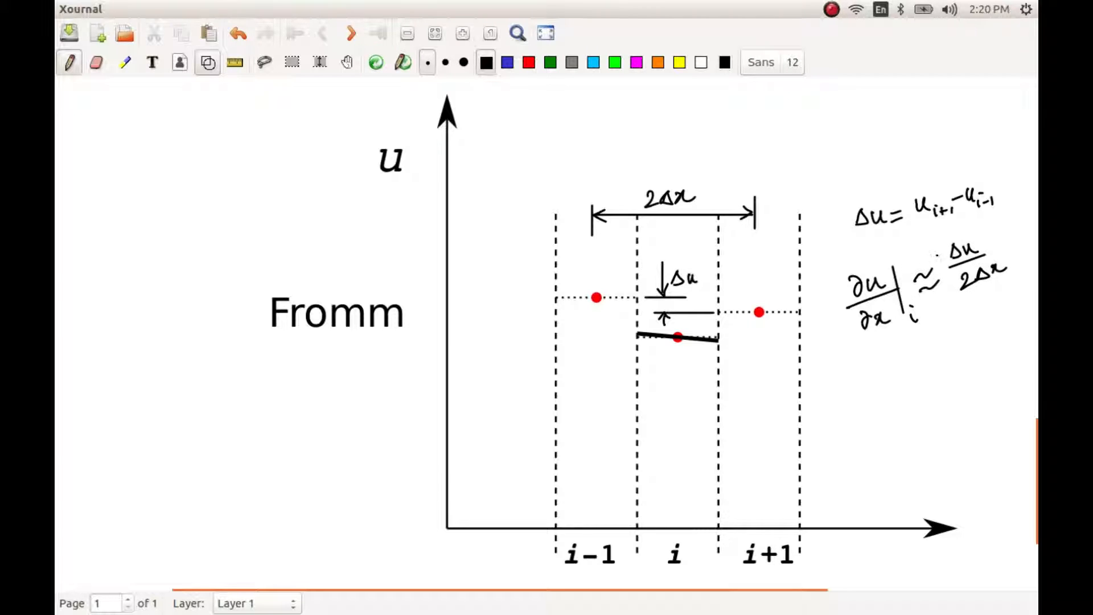
drag(926, 259, 902, 240)
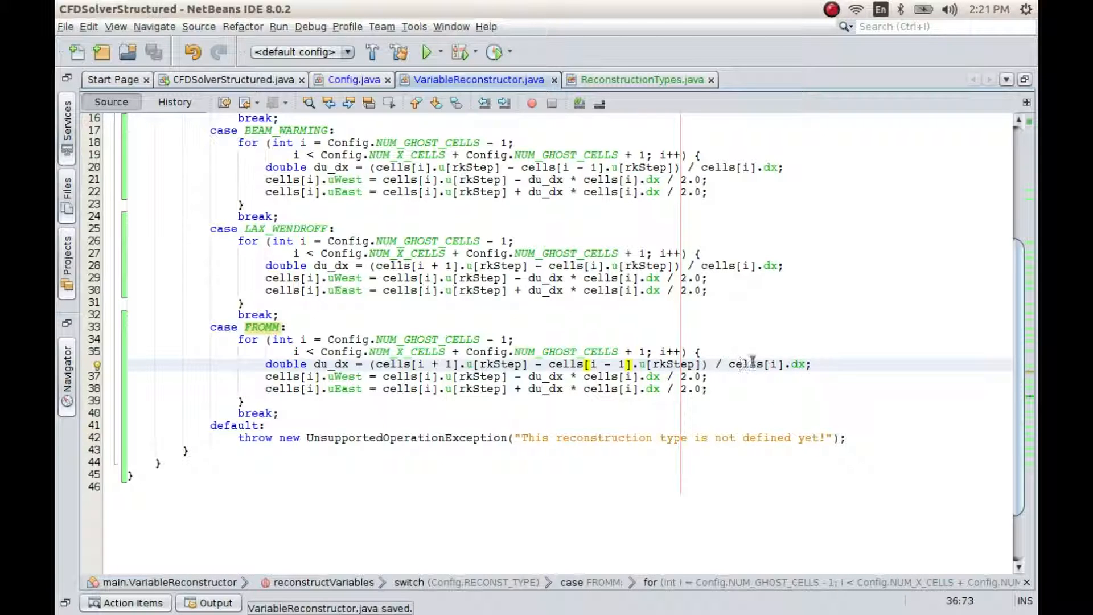
Make the FROMM slope (cells[i+1] − cells[i-1]) / 2.0 / dx and save the file.
text(2)
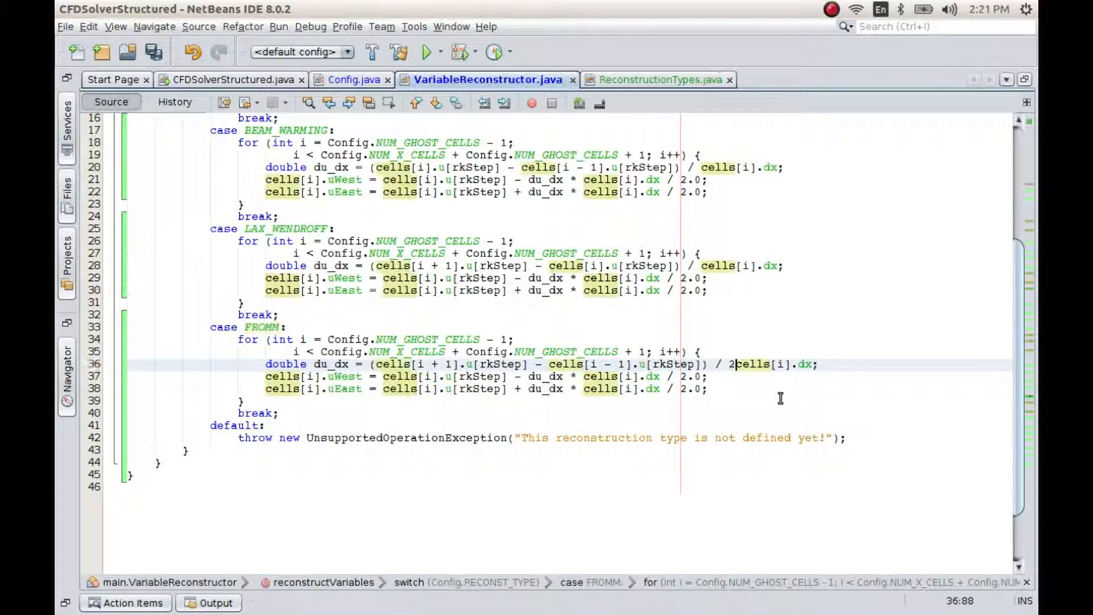
text(.0 /)
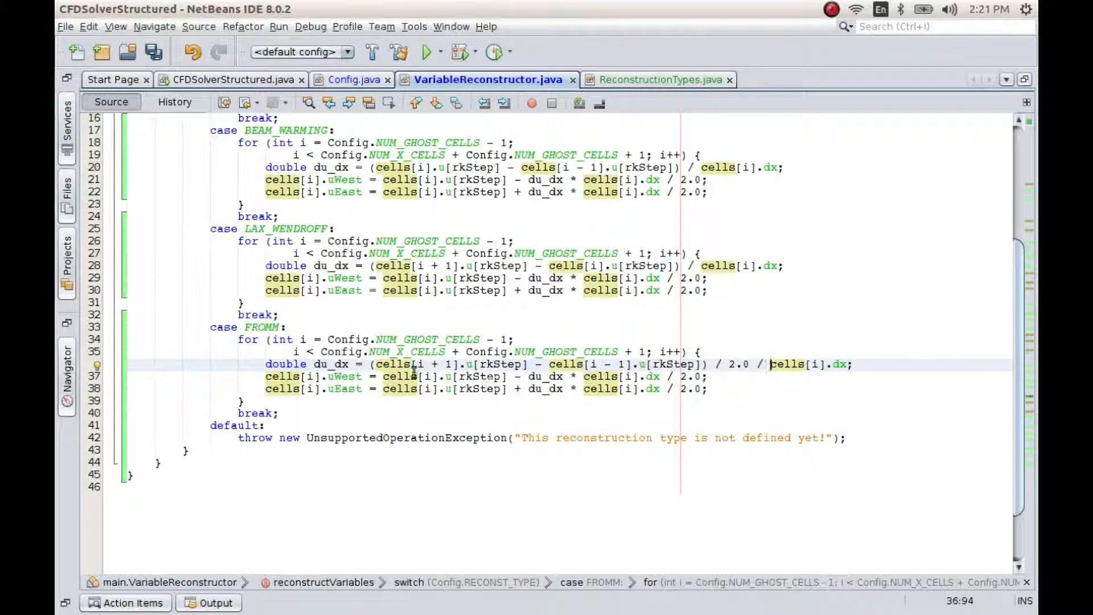
key(ctrl+s)
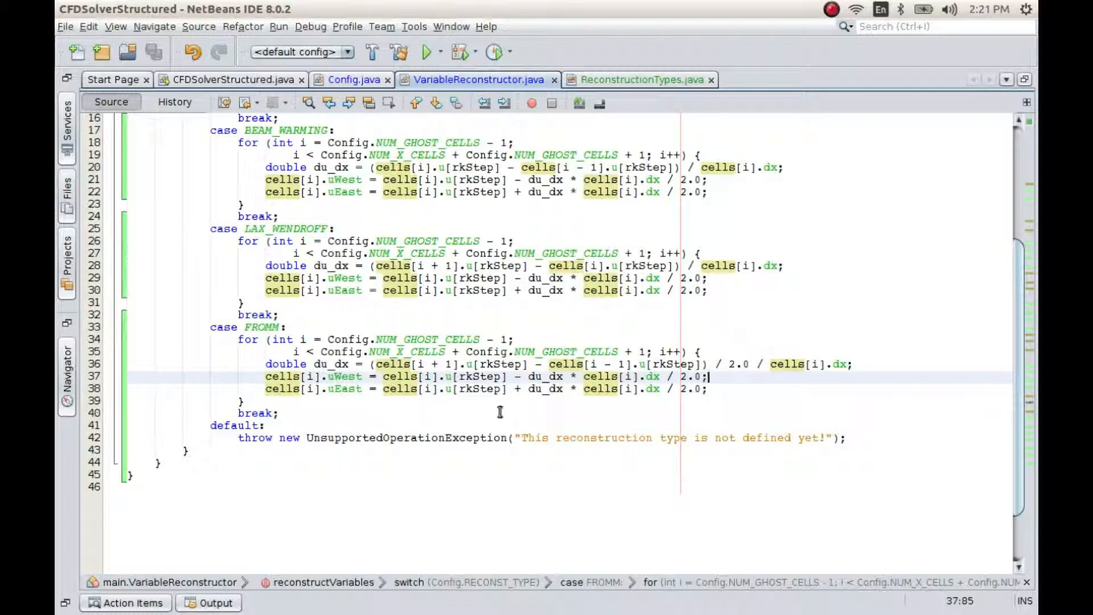
mouse_move(633, 312)
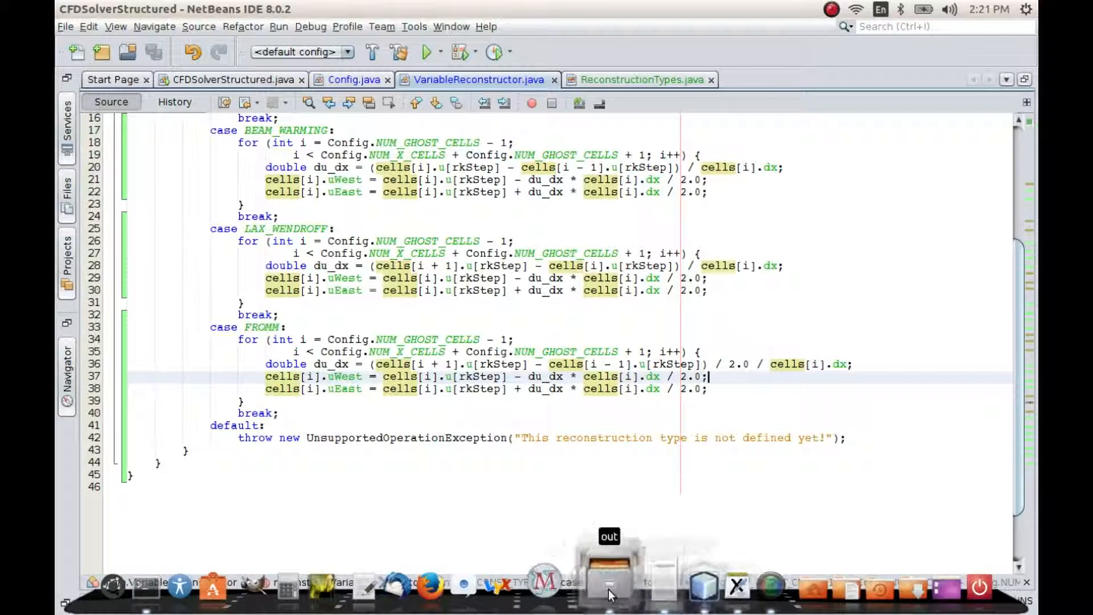
Run the solver, generate plots from a terminal, and view Solution0000.png from the out folder.
click(424, 51)
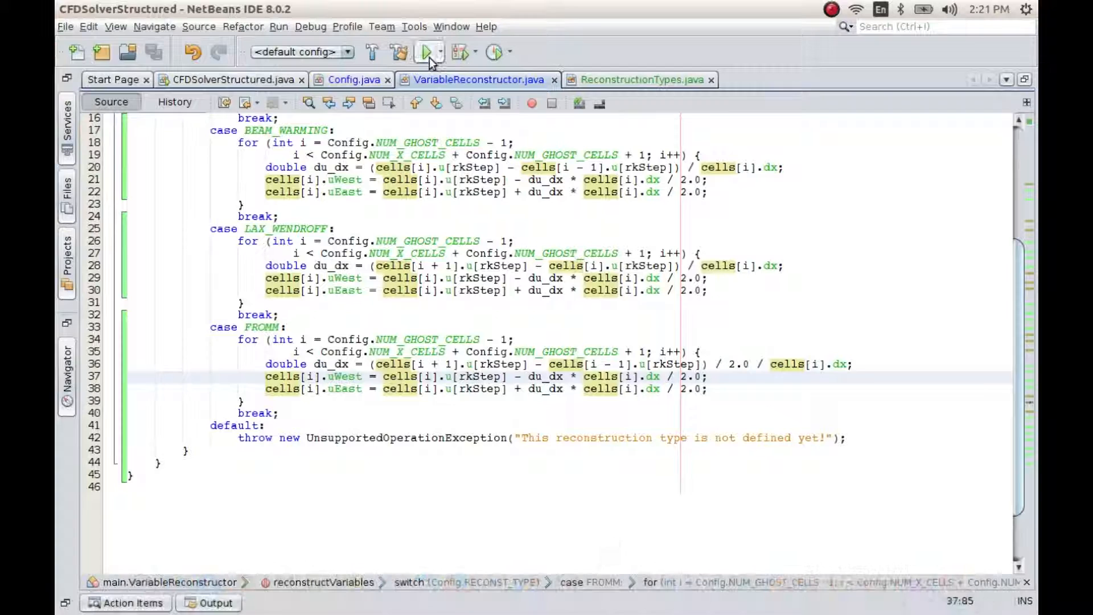
click(426, 52)
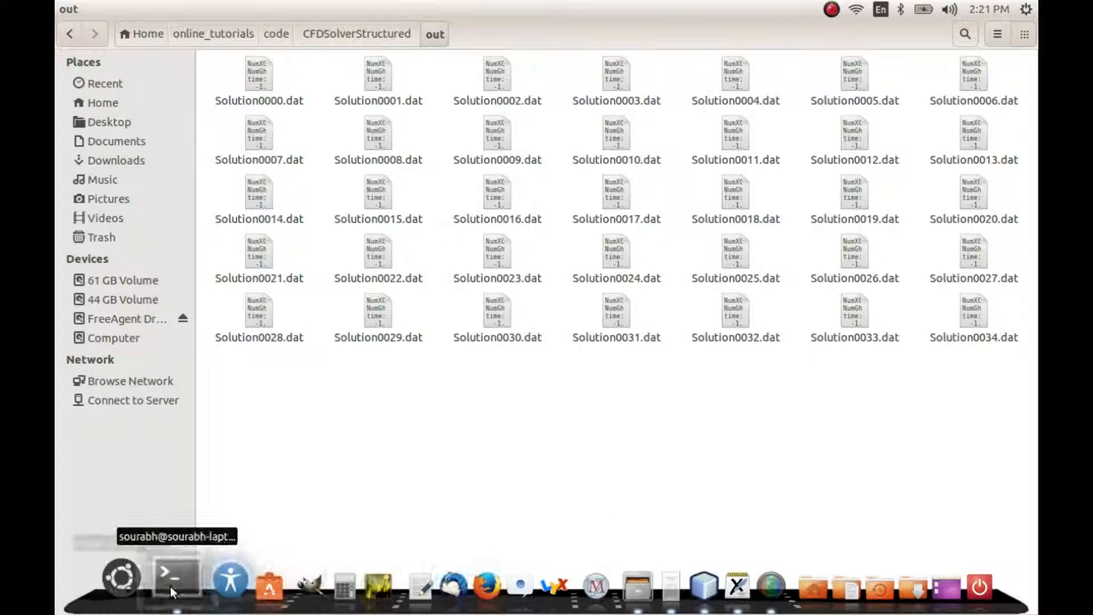
click(168, 575)
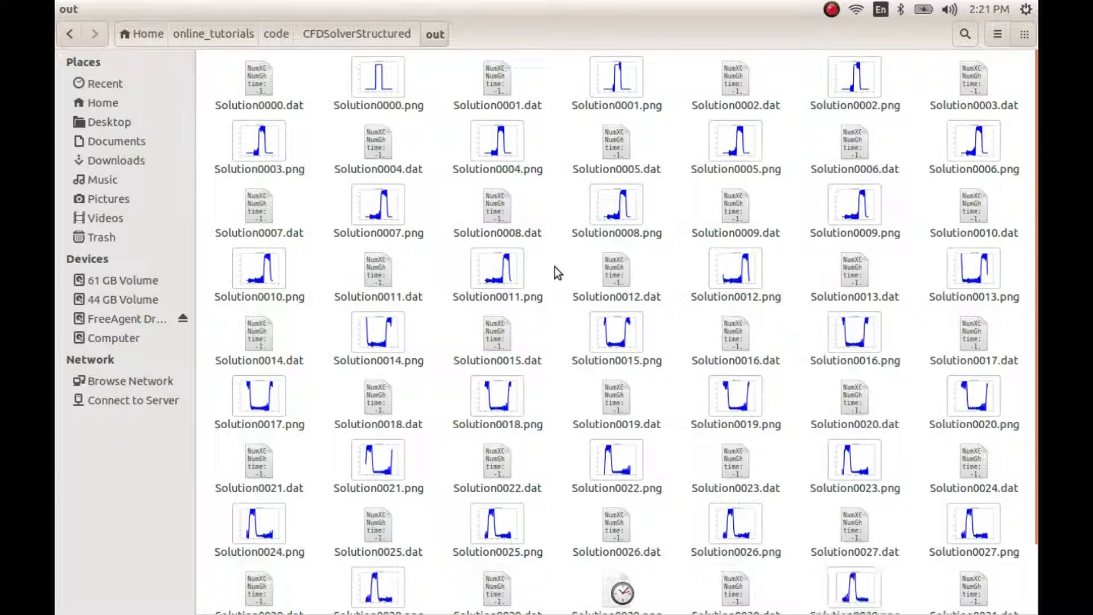
double_click(378, 76)
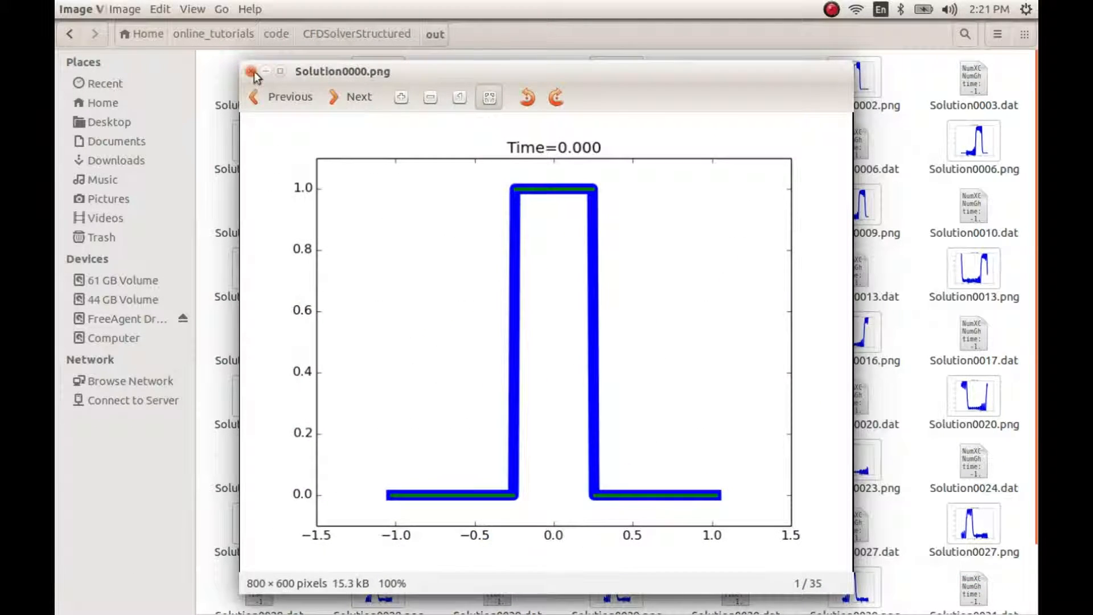
click(251, 71)
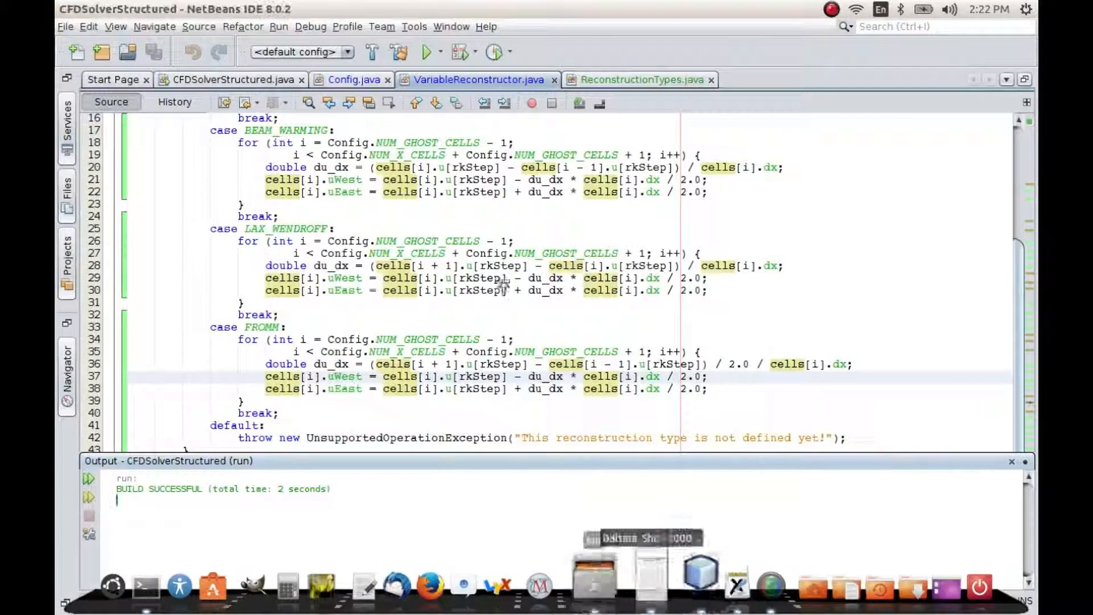
Set RECONST_TYPE to ReconstructionTypes.FROMM in Config.java and run the project.
click(353, 79)
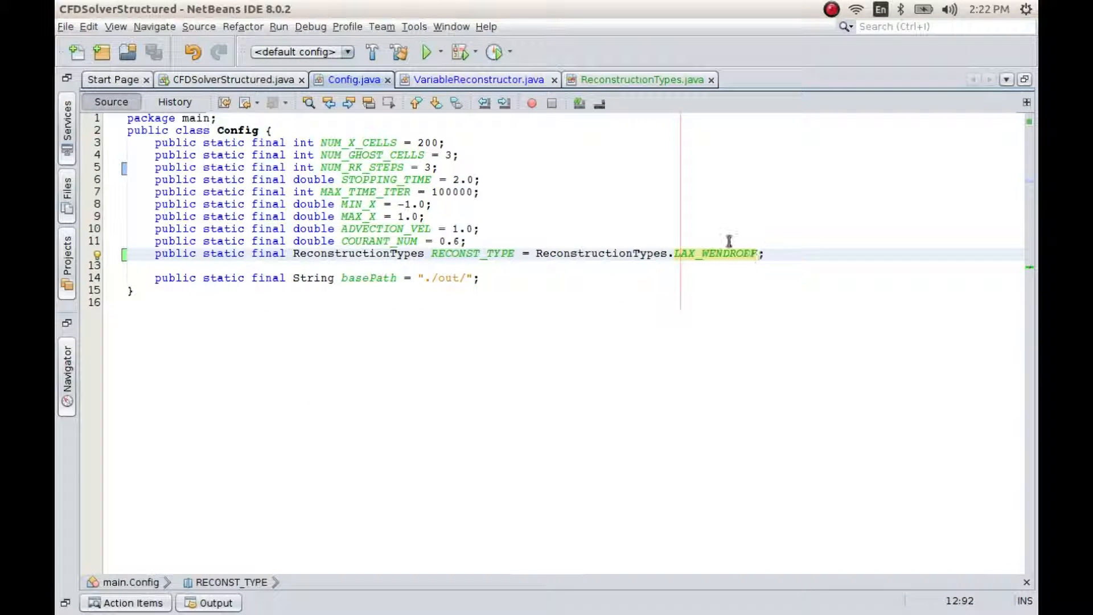
text(F)
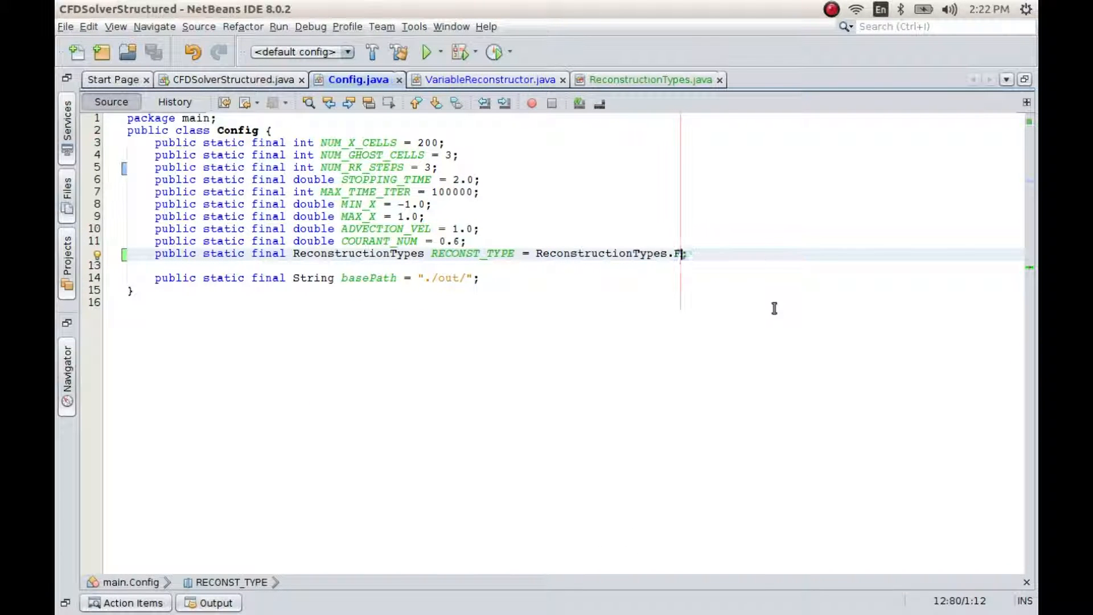
text(ROMM)
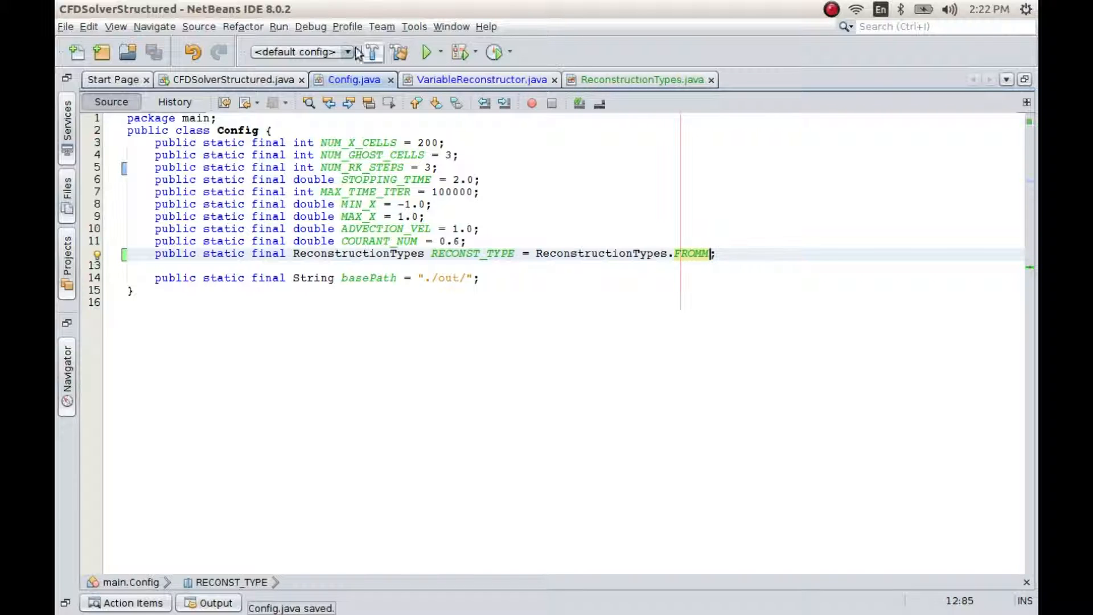
click(425, 51)
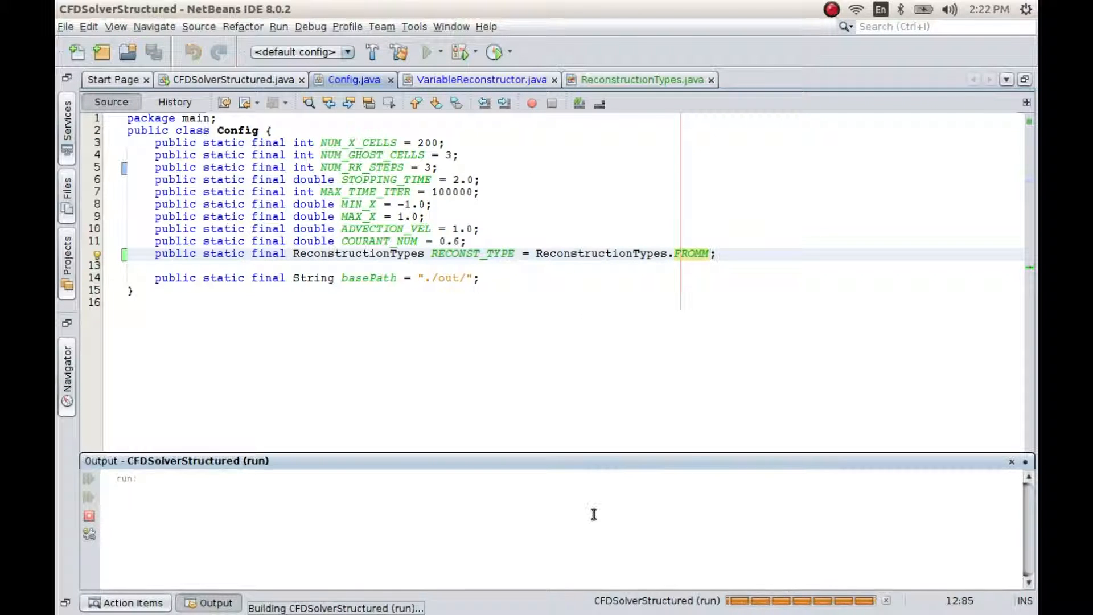
click(608, 585)
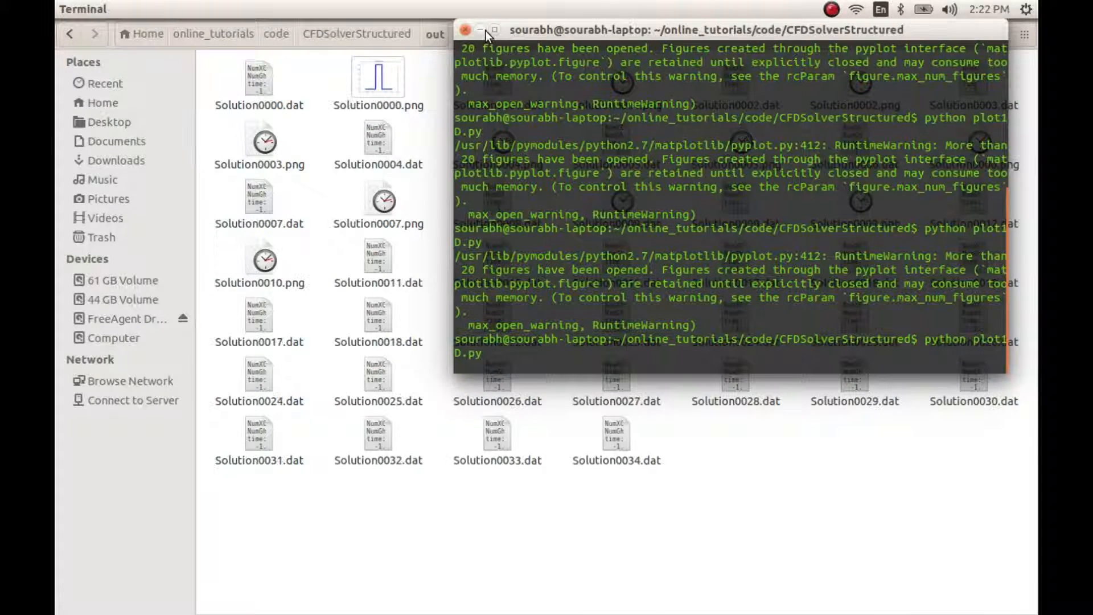
Close the terminal after rerunning plot1D.py, leaving the out folder of plots visible.
click(465, 30)
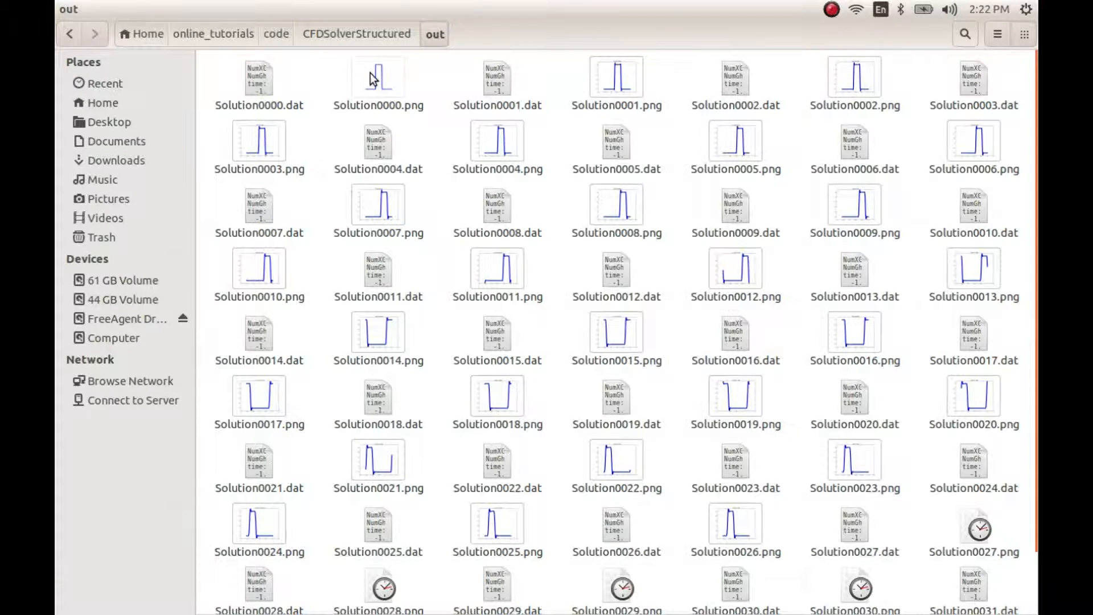
double_click(377, 76)
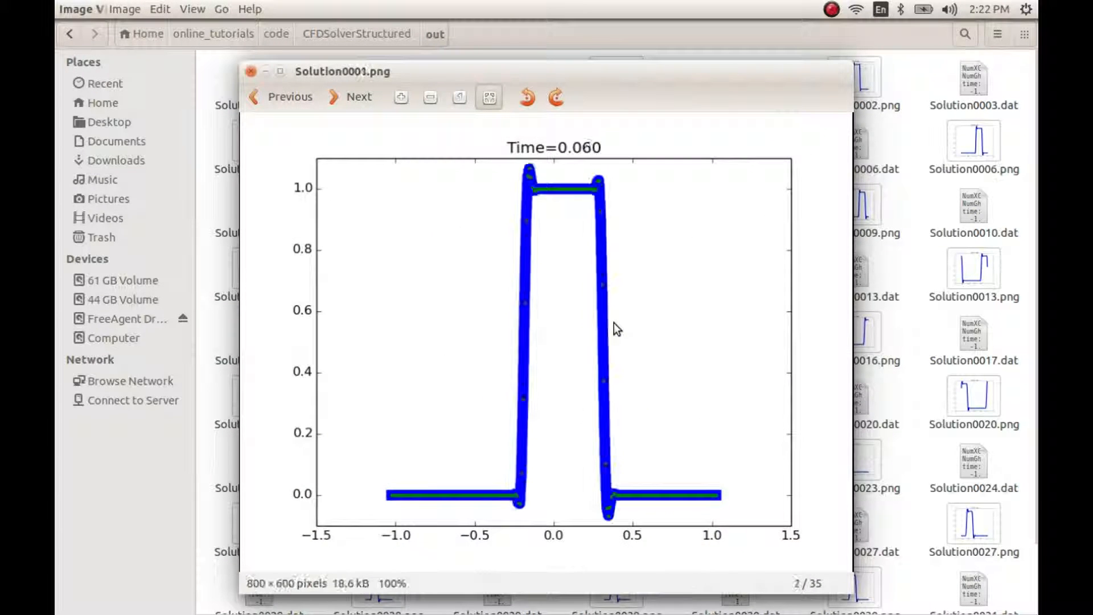
click(351, 95)
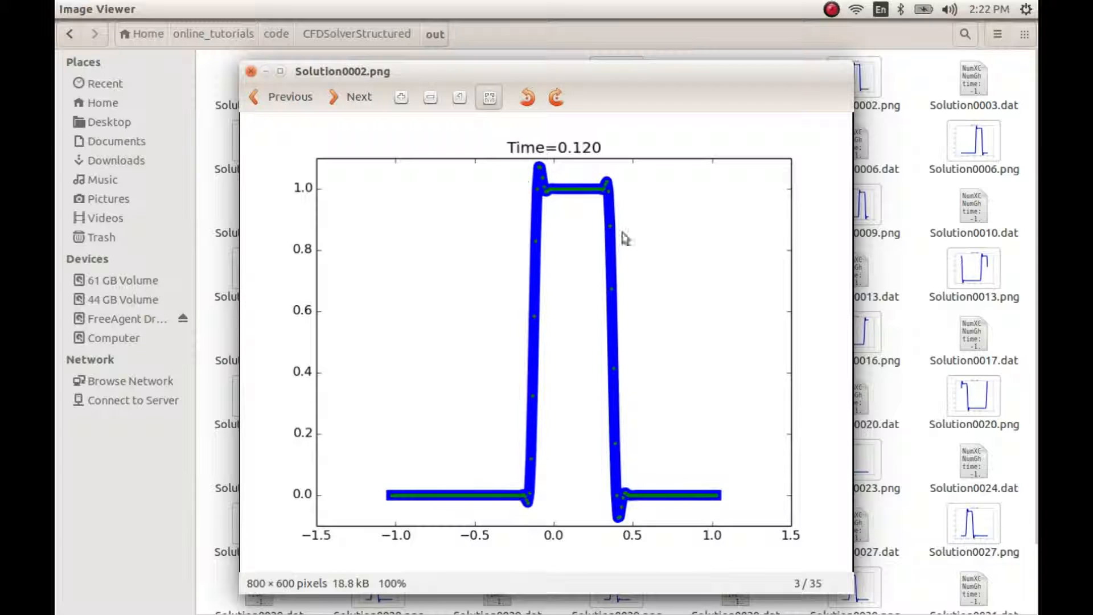
mouse_move(495, 479)
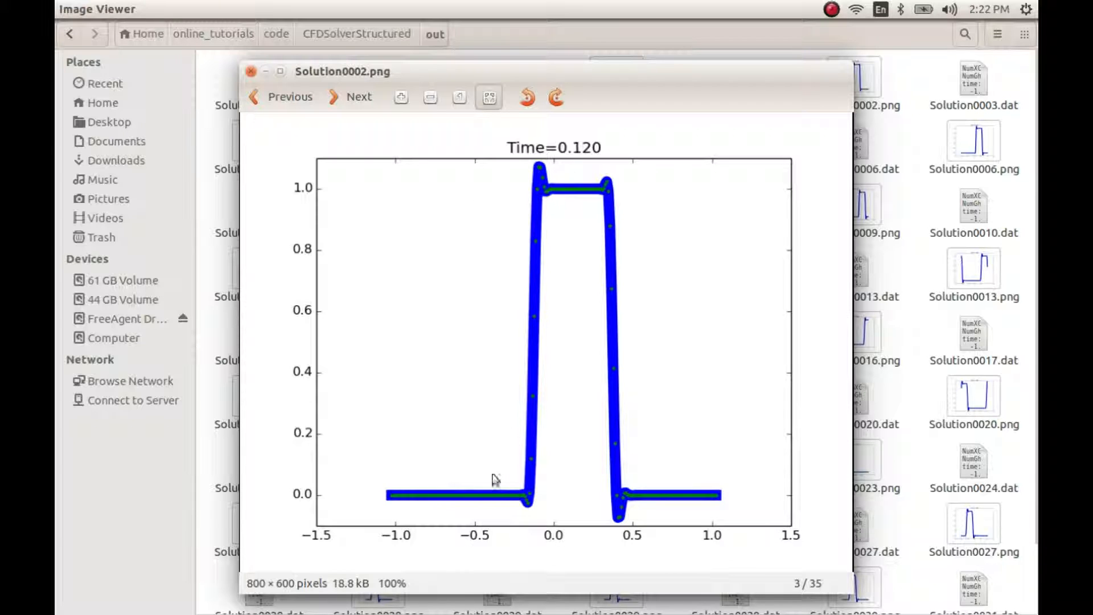
mouse_move(595, 319)
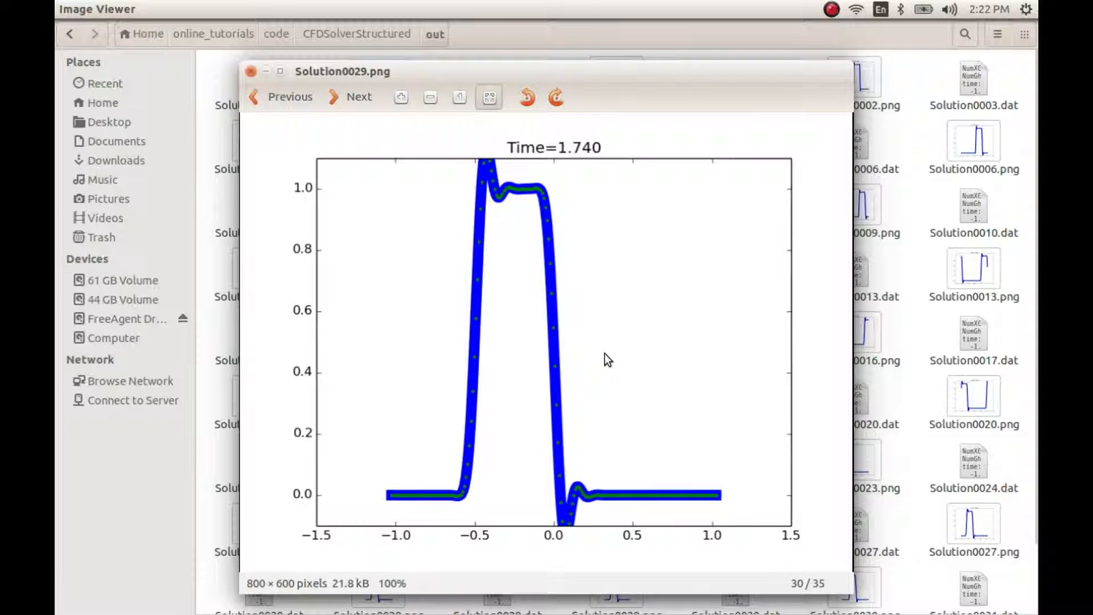
click(351, 96)
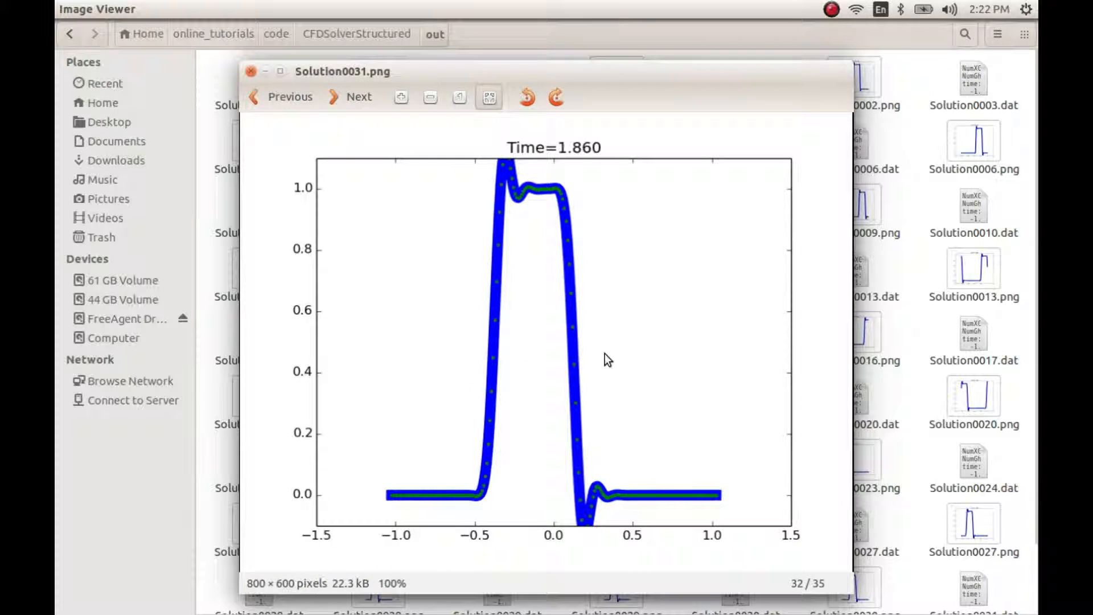
click(350, 96)
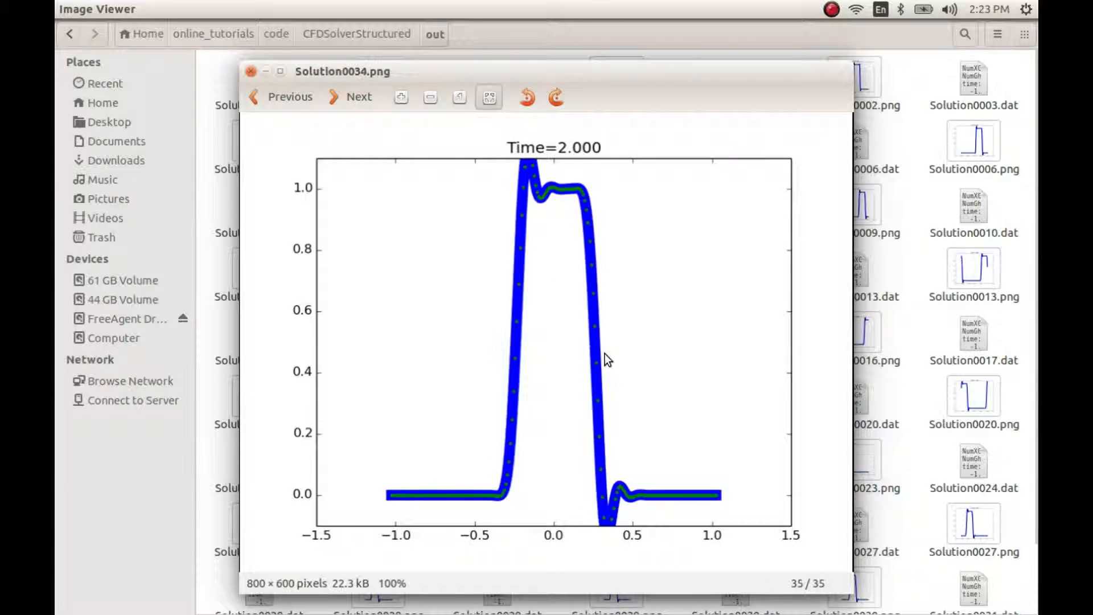
mouse_move(565, 253)
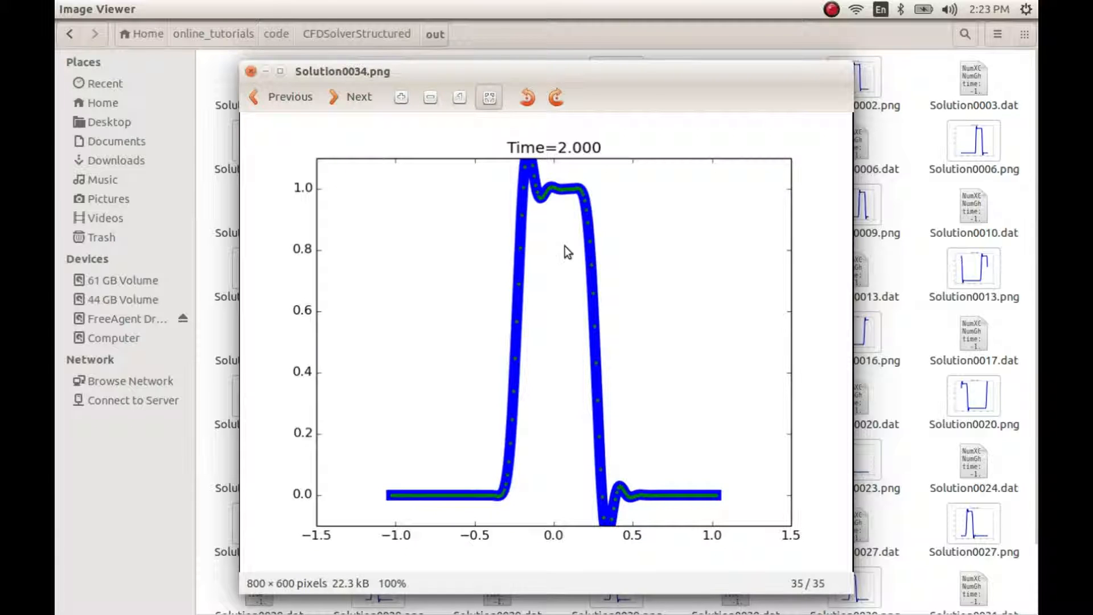
click(251, 71)
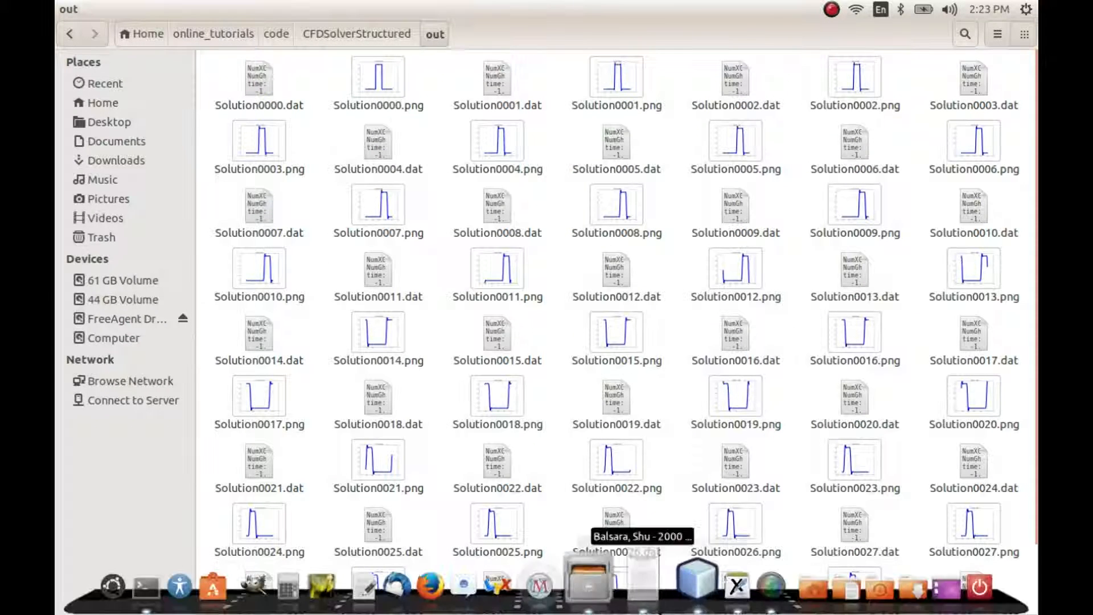
Return to the CFDSolverStructured NetBeans window from the launcher.
key(ctrl+a)
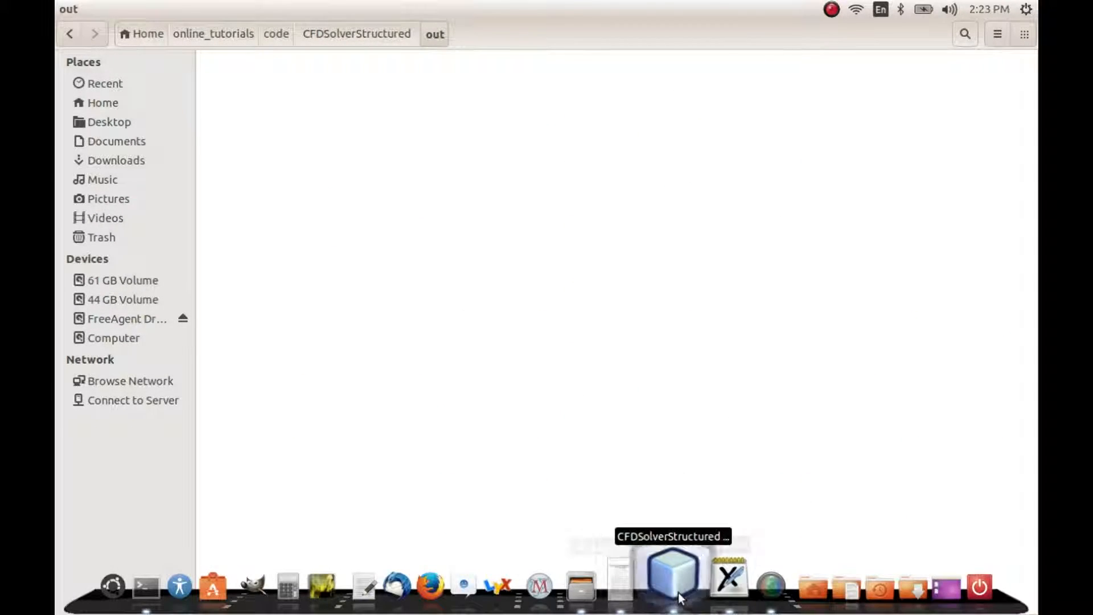
click(669, 572)
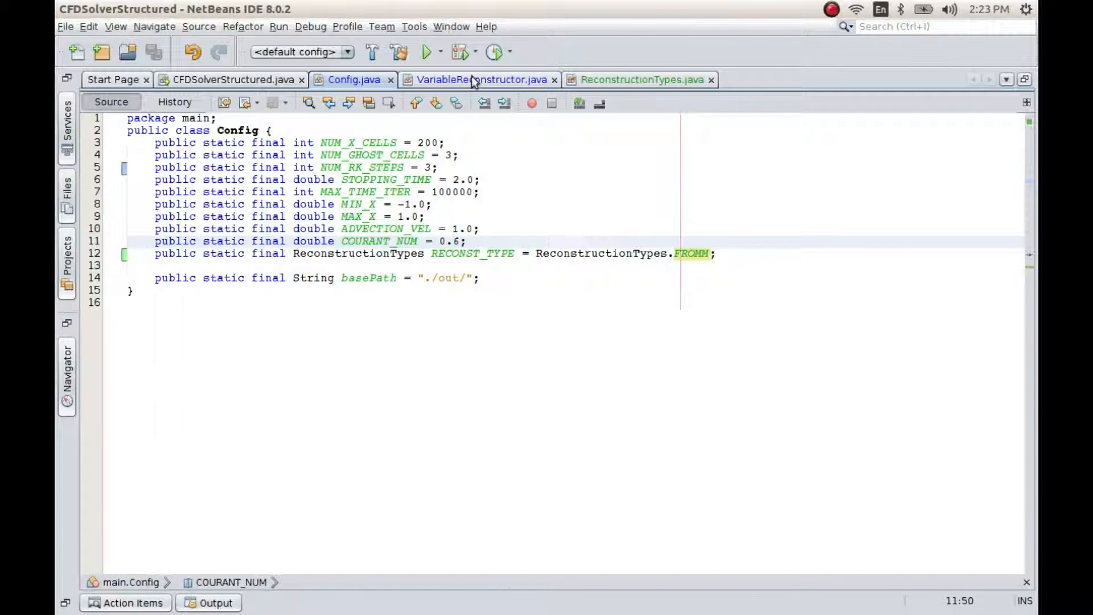
Review the reconstruction switch cases in VariableReconstructor.java, including the FROMM case.
click(476, 80)
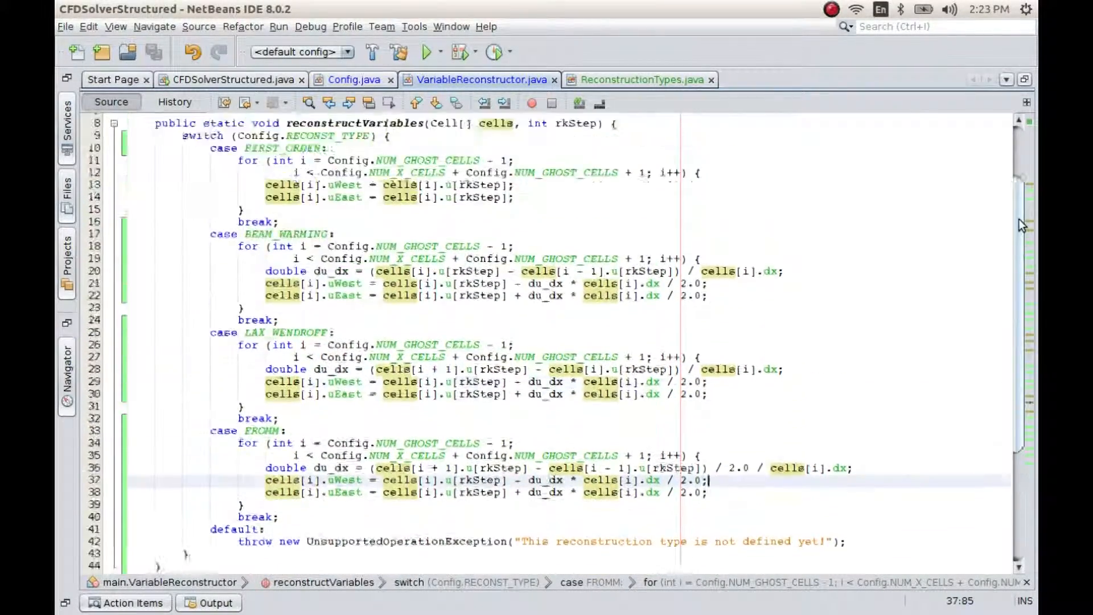
scroll(up, 3)
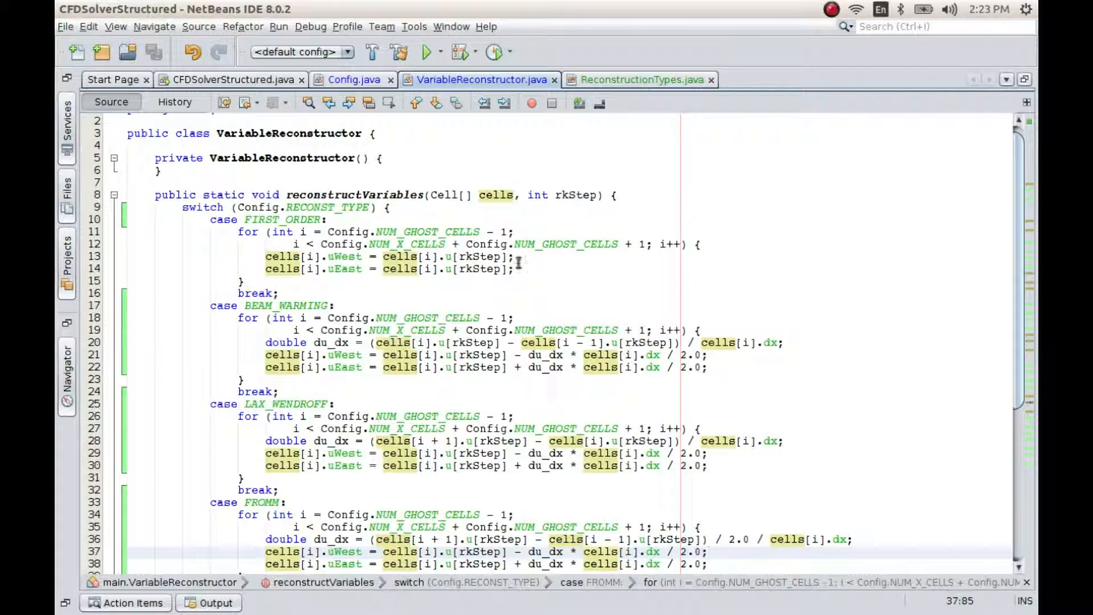
scroll(down, 3)
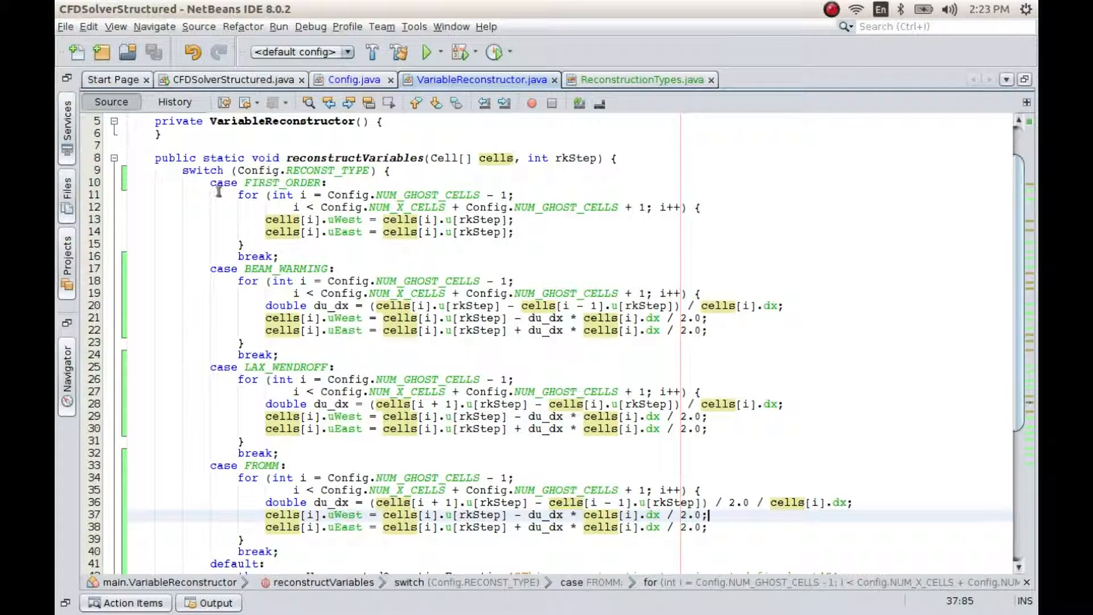
click(216, 269)
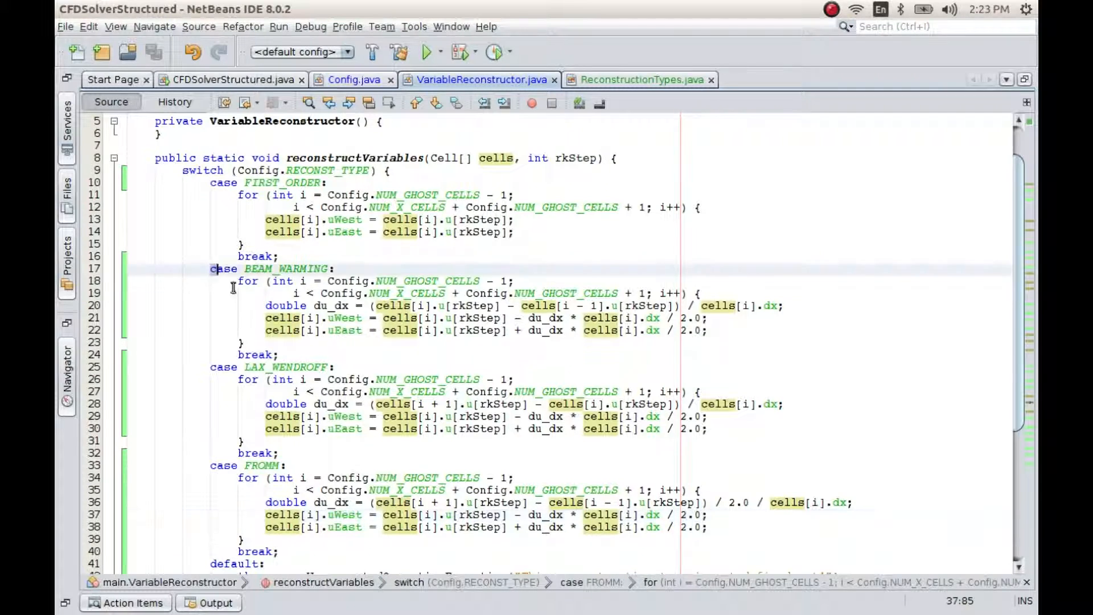
drag(223, 268, 279, 354)
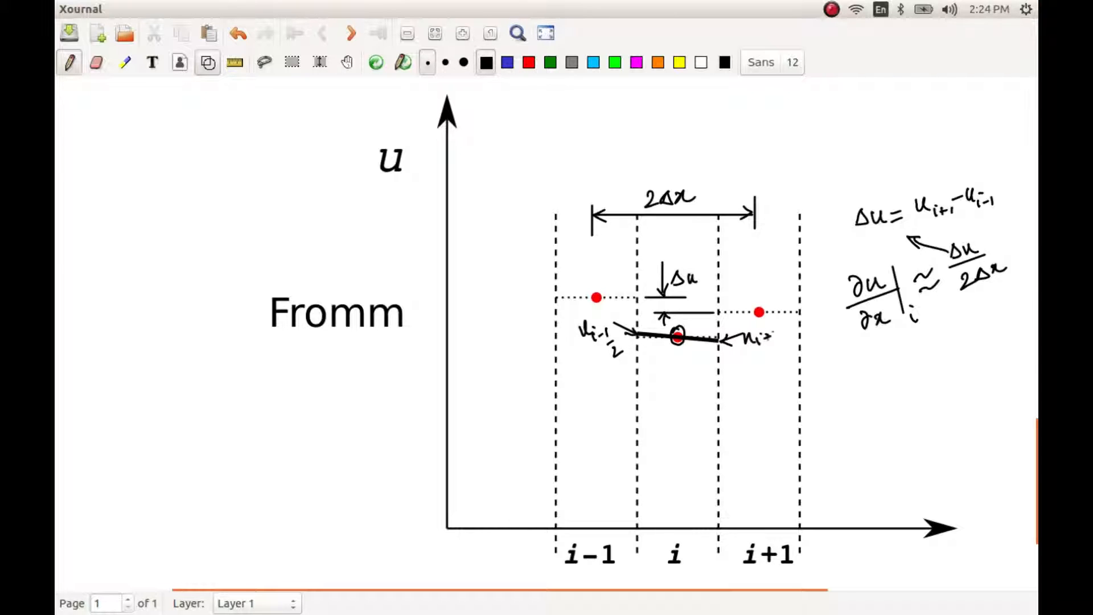
Handwrite the ½ subscript so the right face label reads u_{i+½}.
drag(766, 338, 777, 352)
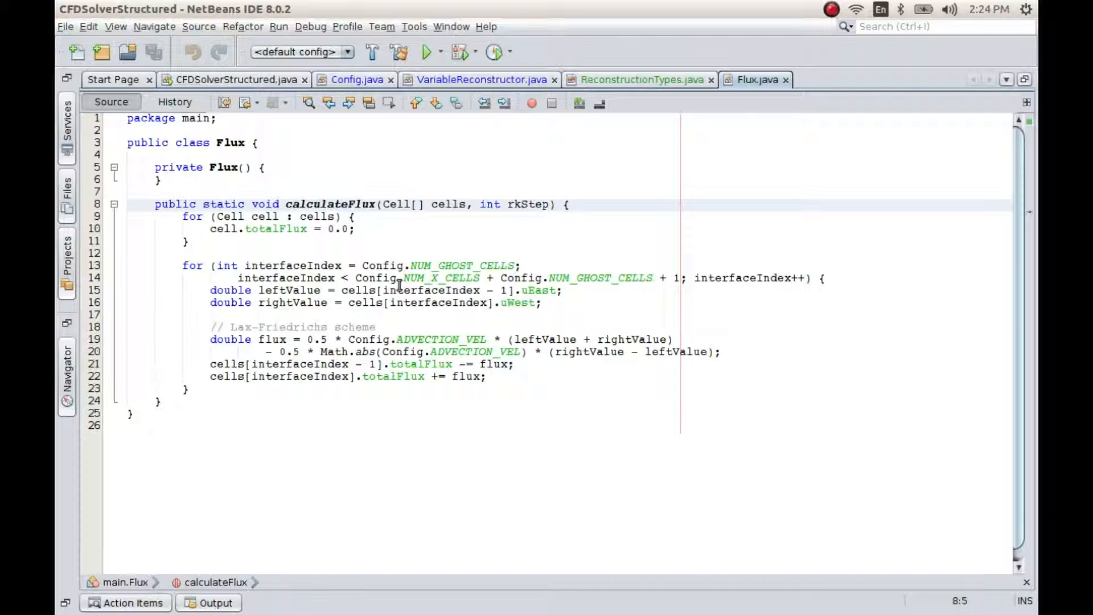
Switch back from Flux.java in NetBeans to the Xournal Fromm sketch.
key(alt+tab)
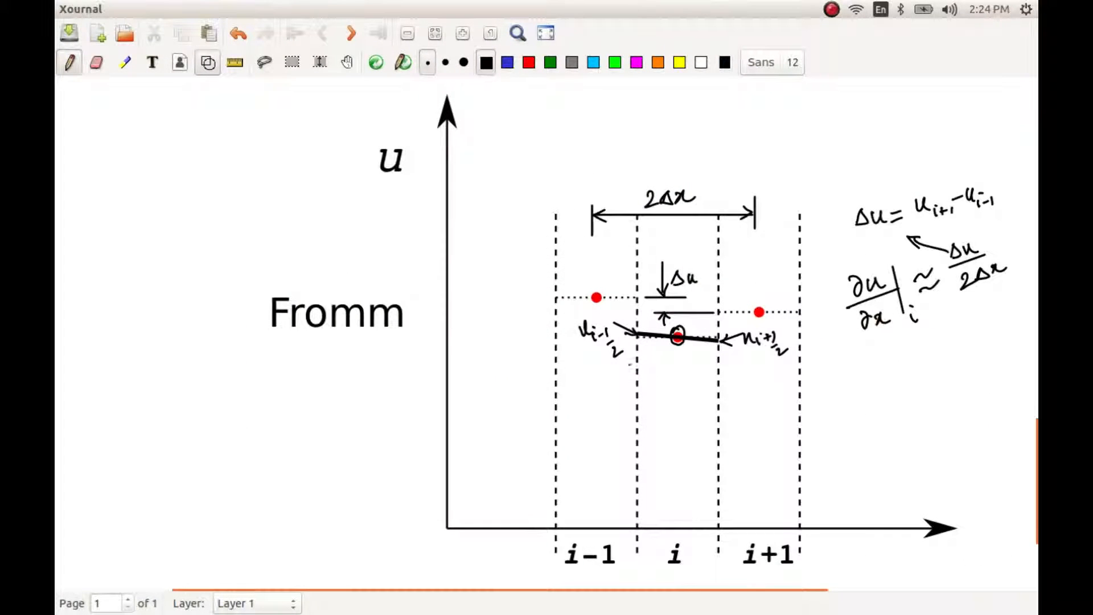